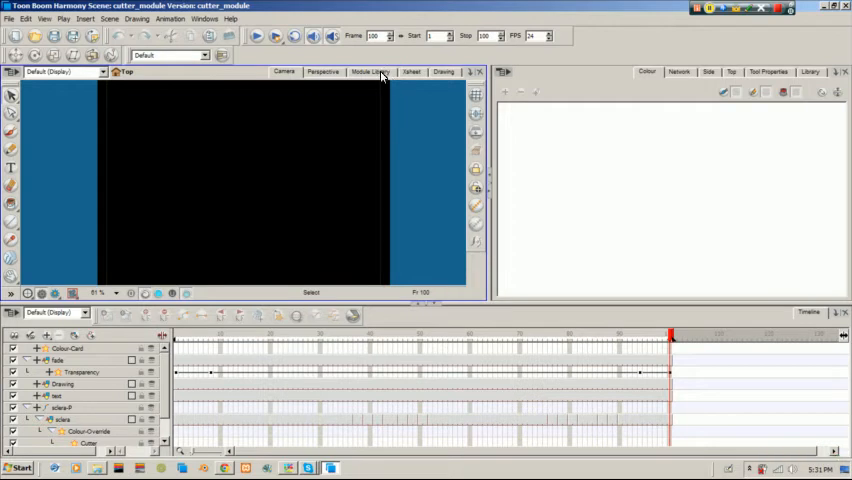
# Step: Browse the modules, play back the cutter scene, then view its Network tab
pyautogui.click(369, 71)
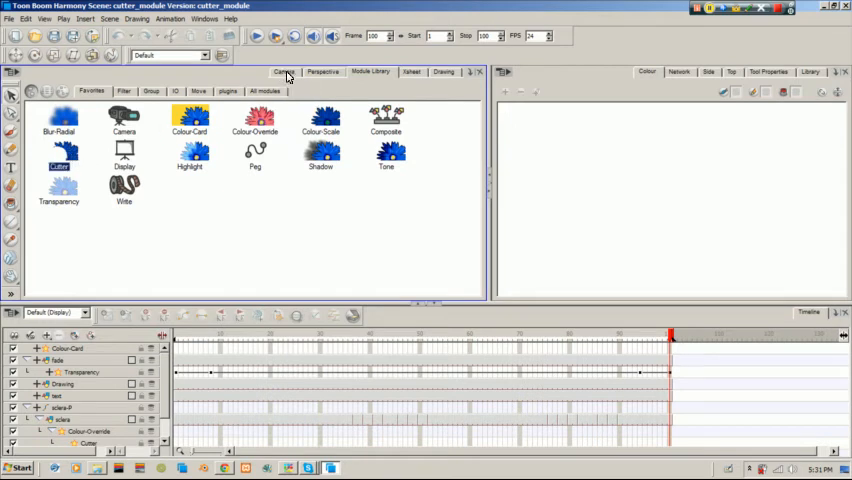
pyautogui.click(284, 71)
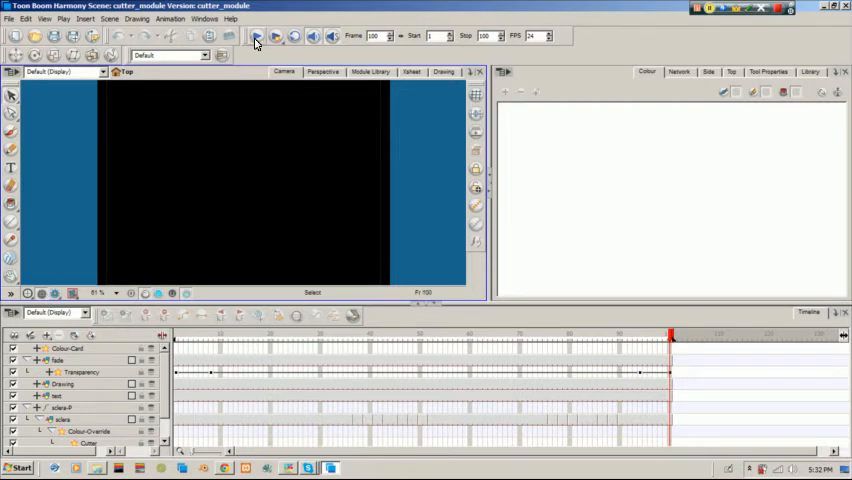
pyautogui.click(256, 36)
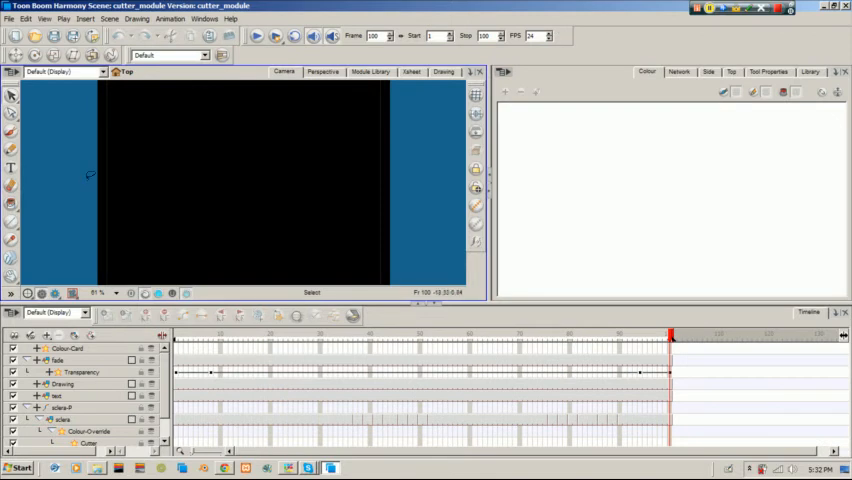
pyautogui.moveTo(82, 182)
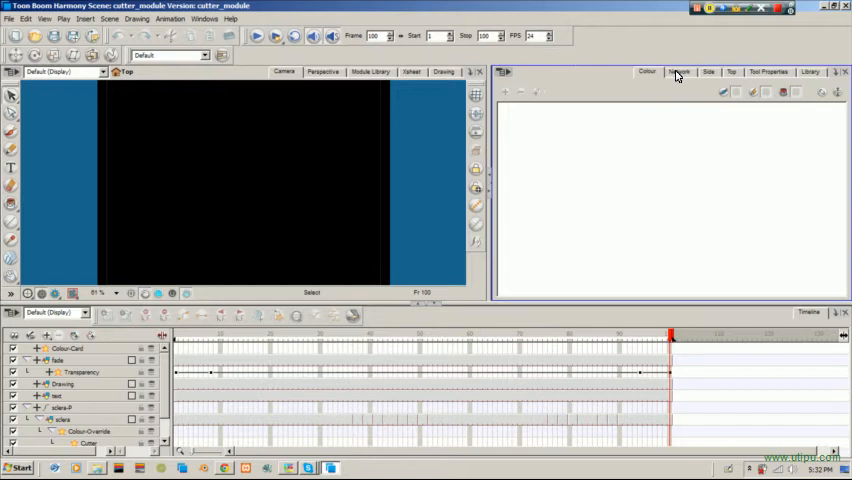
pyautogui.click(679, 71)
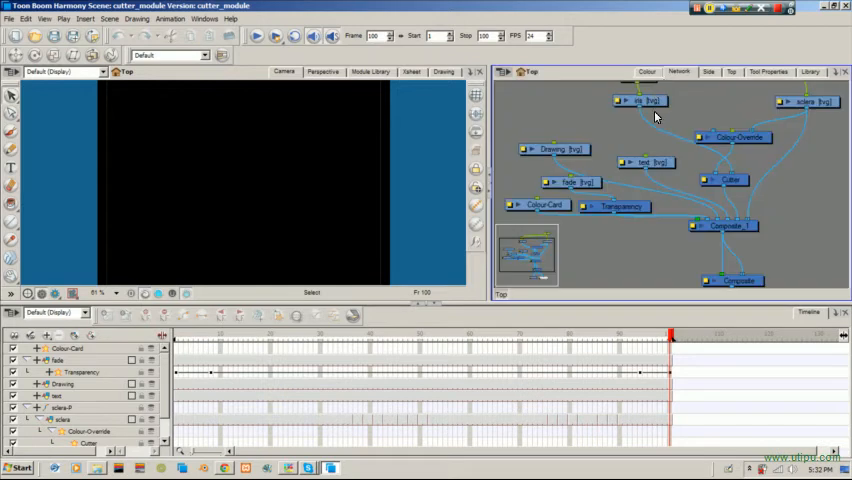
pyautogui.moveTo(685, 140)
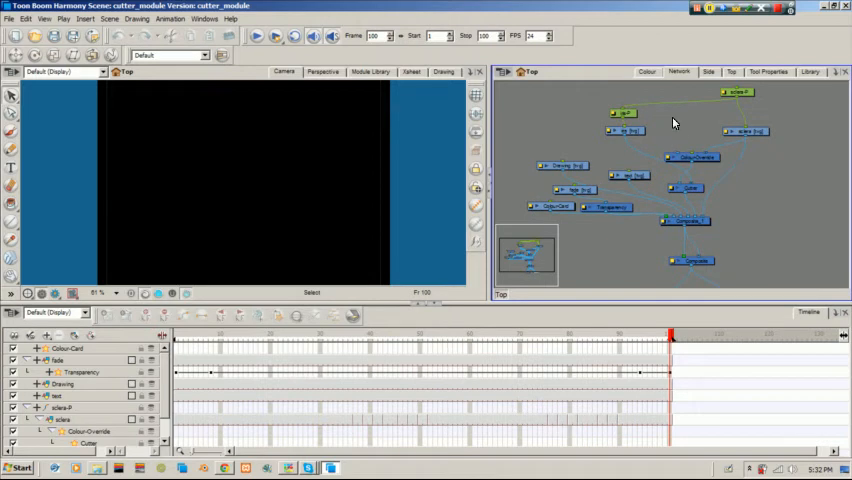
pyautogui.moveTo(672, 114)
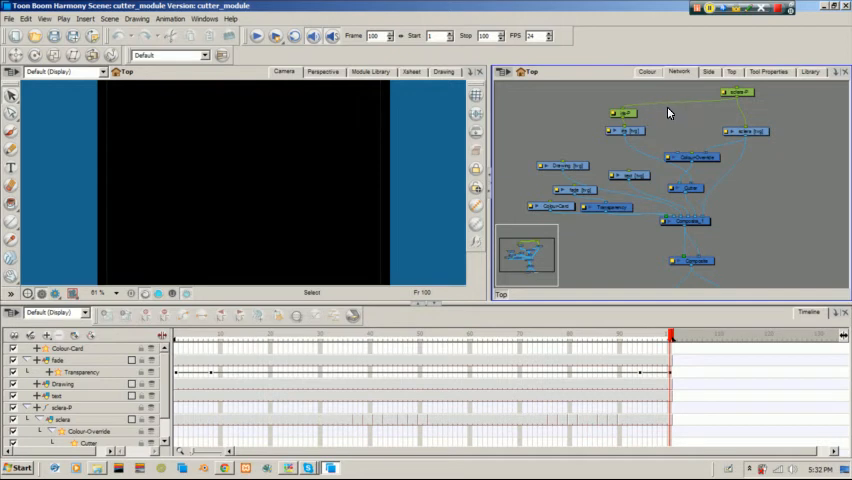
pyautogui.moveTo(665, 117)
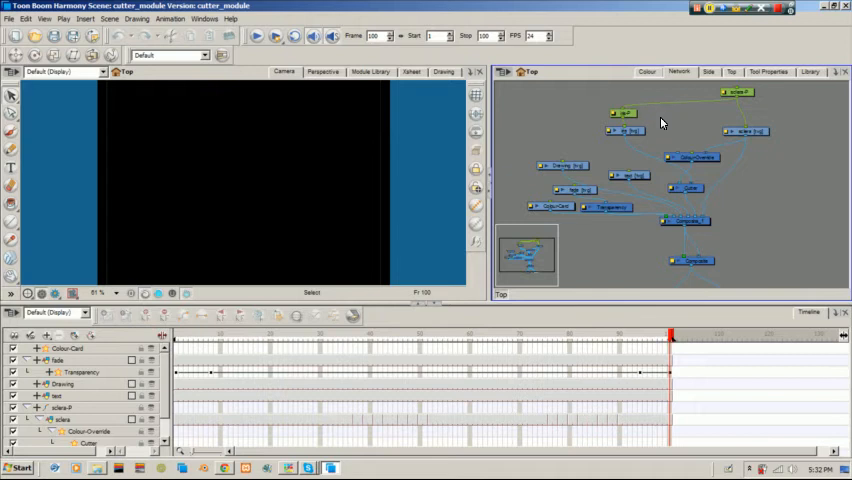
pyautogui.moveTo(664, 114)
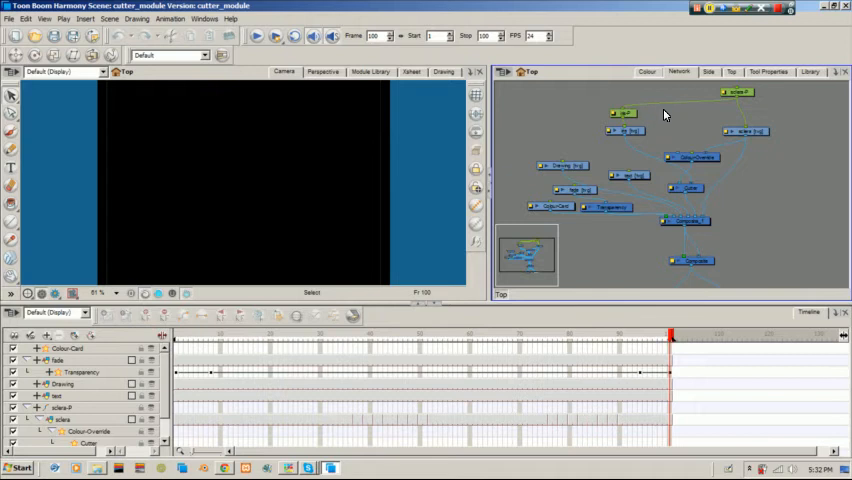
pyautogui.moveTo(664, 110)
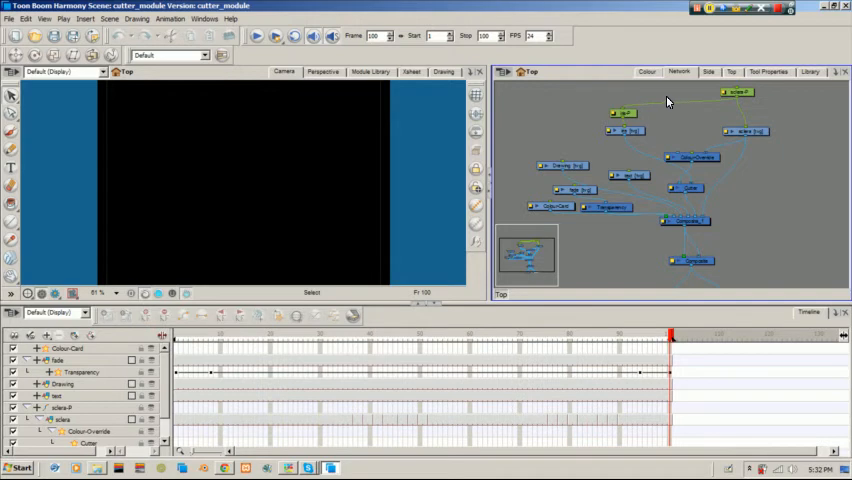
pyautogui.moveTo(668, 103)
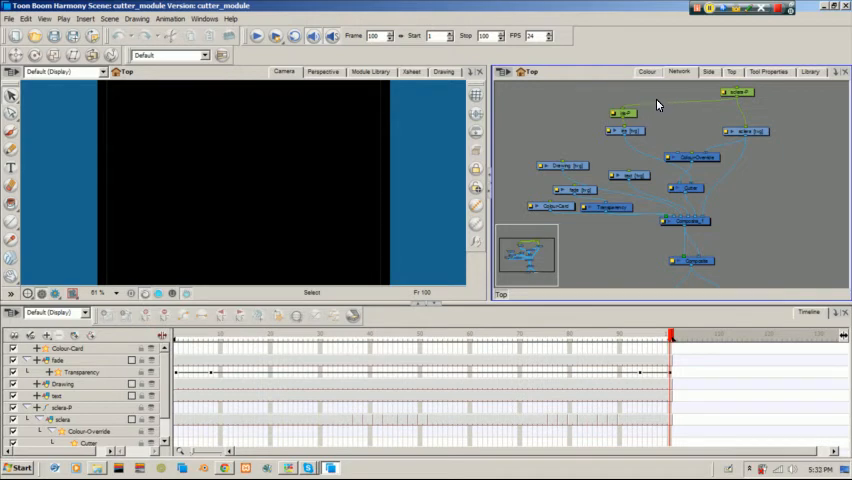
pyautogui.moveTo(671, 109)
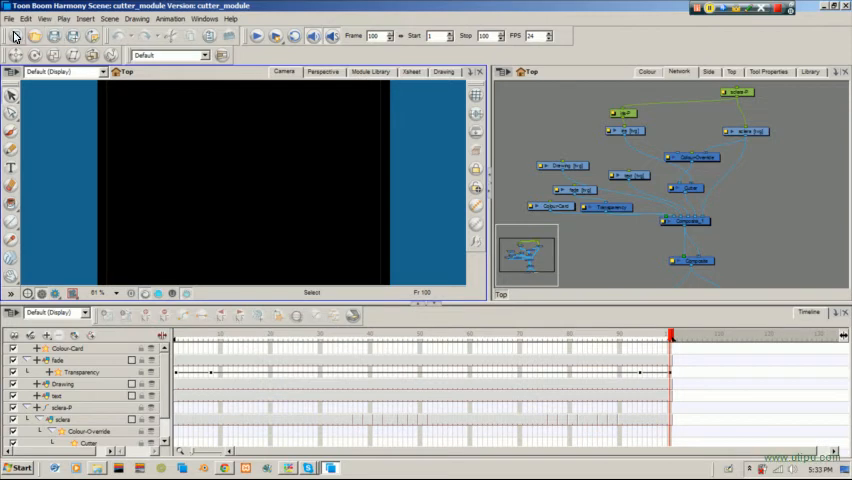
# Step: Create a new scene with project name Eye_Cutter and a chosen resolution preset
pyautogui.click(9, 18)
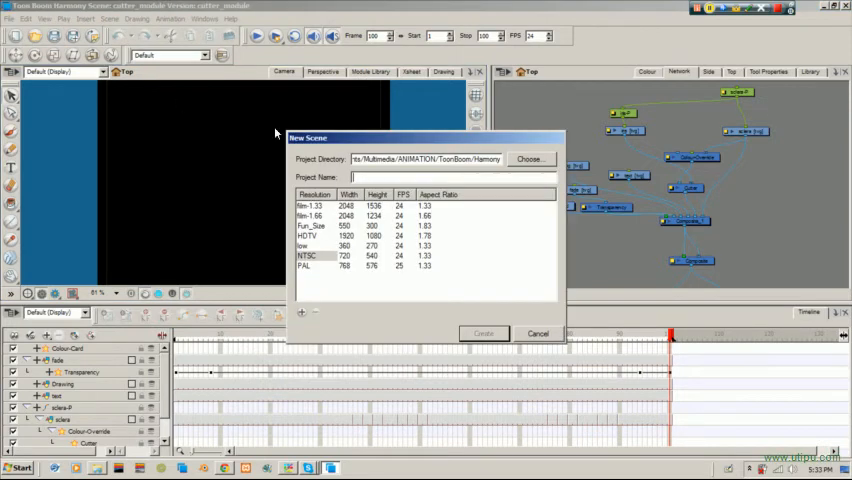
pyautogui.write('Eye_')
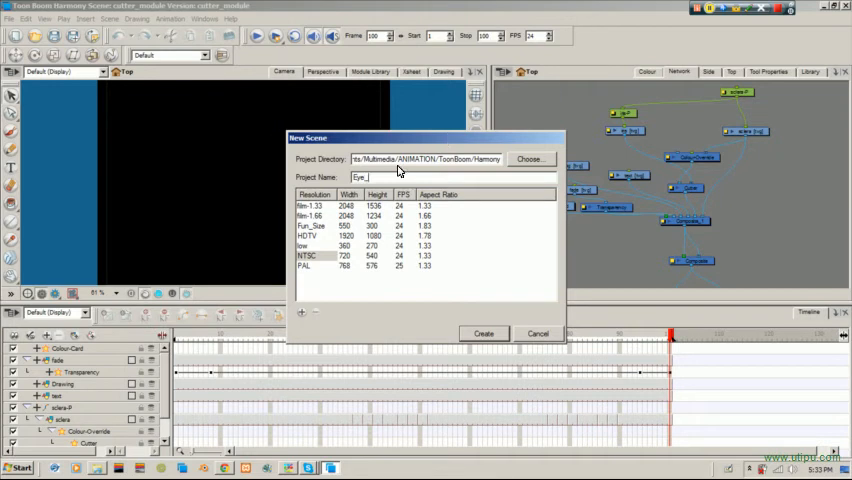
pyautogui.write('Cu')
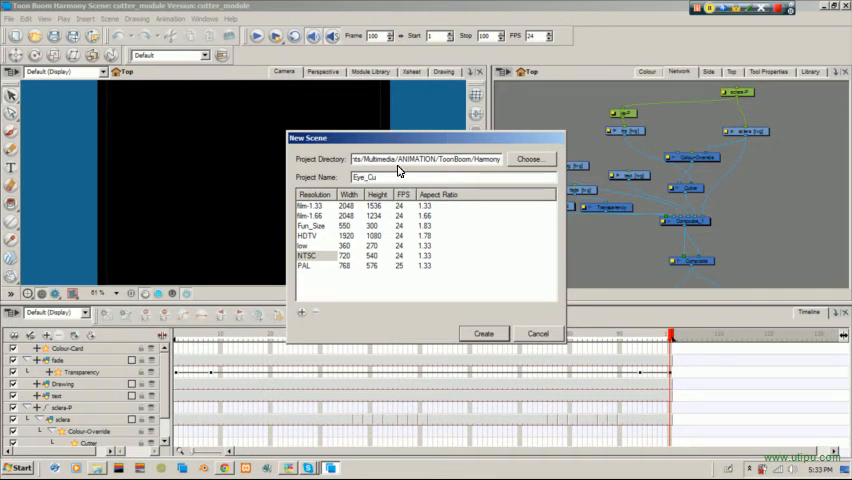
pyautogui.write('tter')
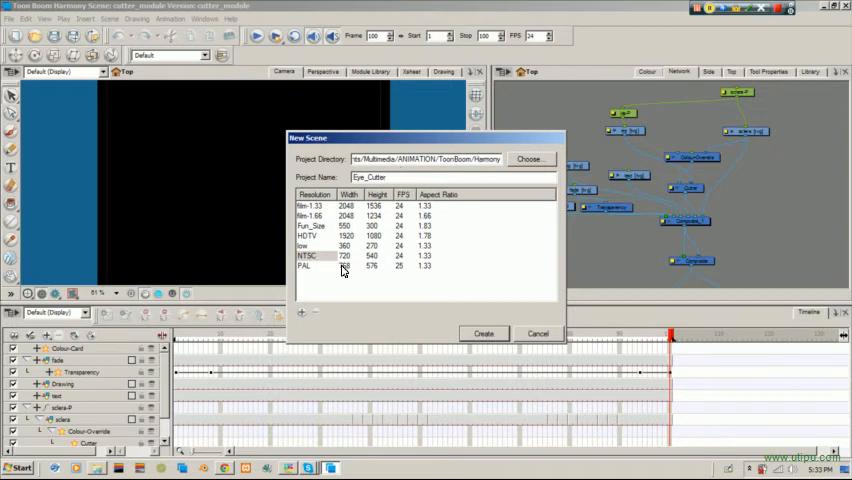
pyautogui.click(484, 333)
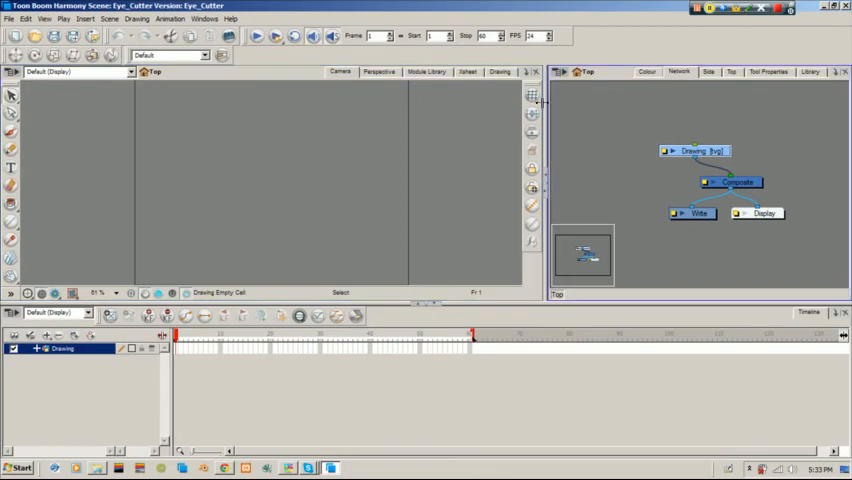
pyautogui.moveTo(405, 137)
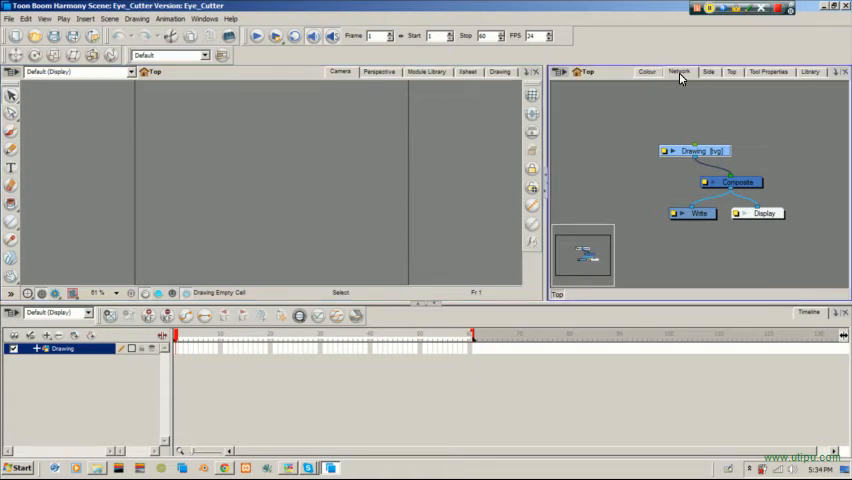
# Step: Open the scene palette and go through the default colours, including Vectorized Line and Black
pyautogui.click(646, 71)
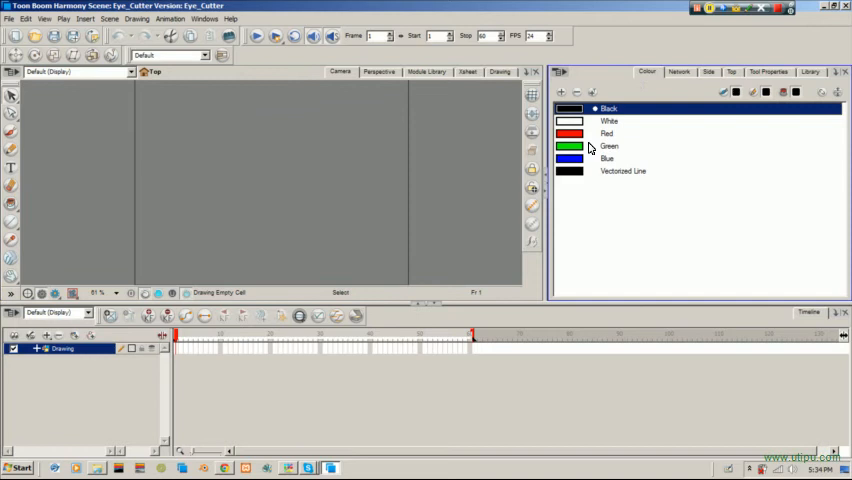
pyautogui.click(607, 158)
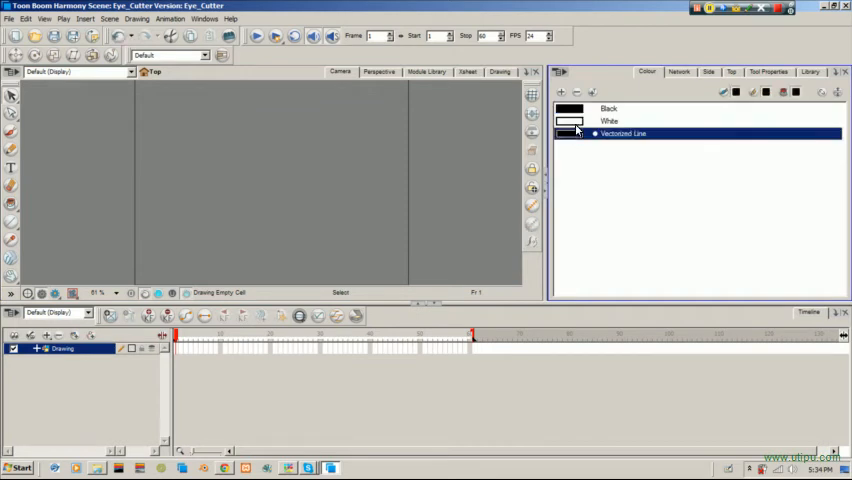
pyautogui.click(609, 121)
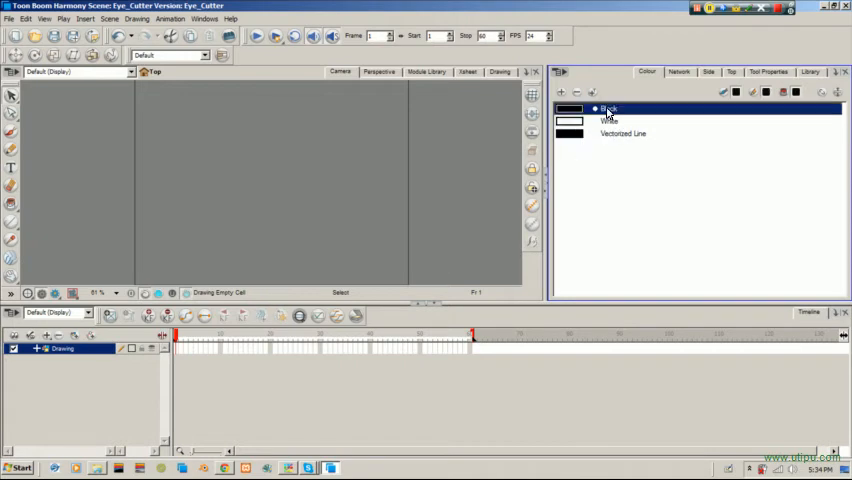
pyautogui.click(623, 133)
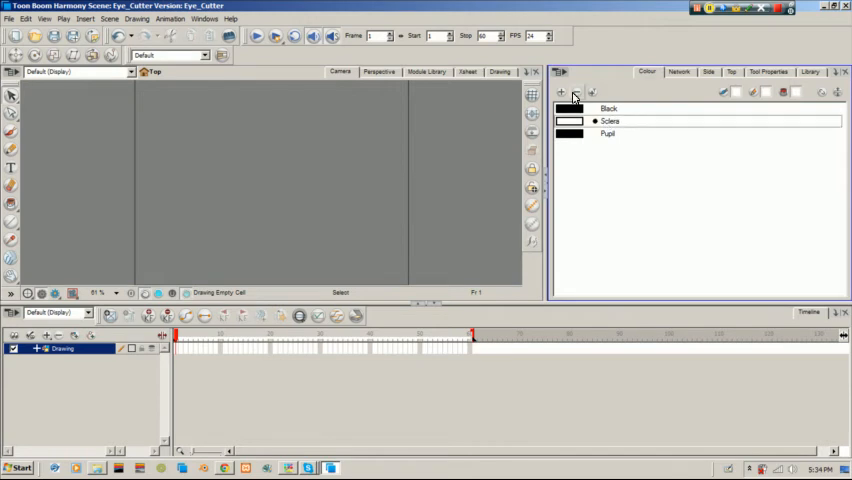
# Step: Add a new swatch named Iris and darken it to deep brown in Multi Wheel Mode
pyautogui.click(561, 92)
pyautogui.write('Light')
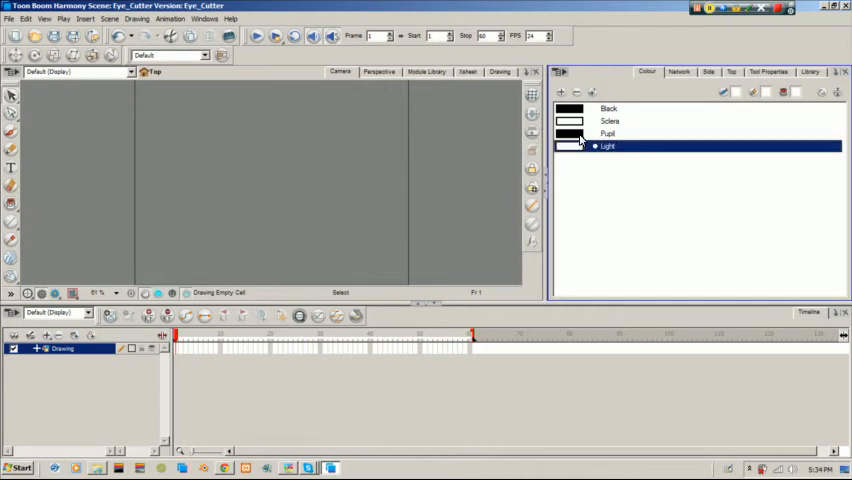
pyautogui.click(607, 133)
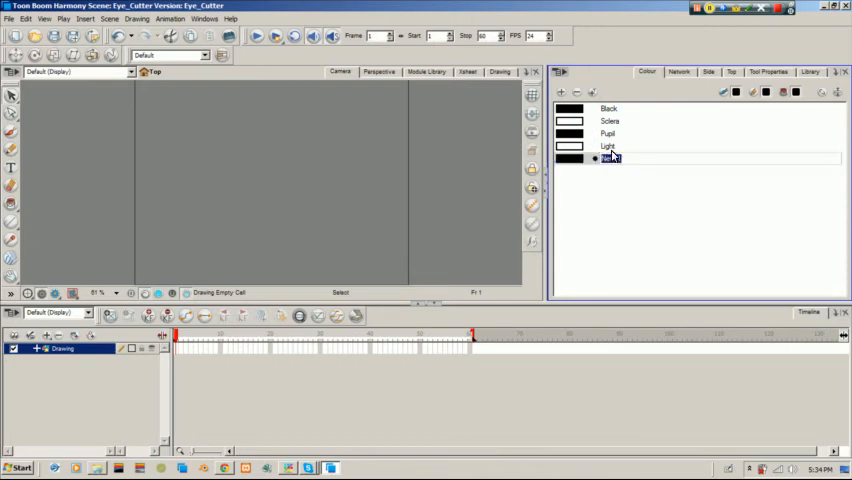
pyautogui.click(610, 108)
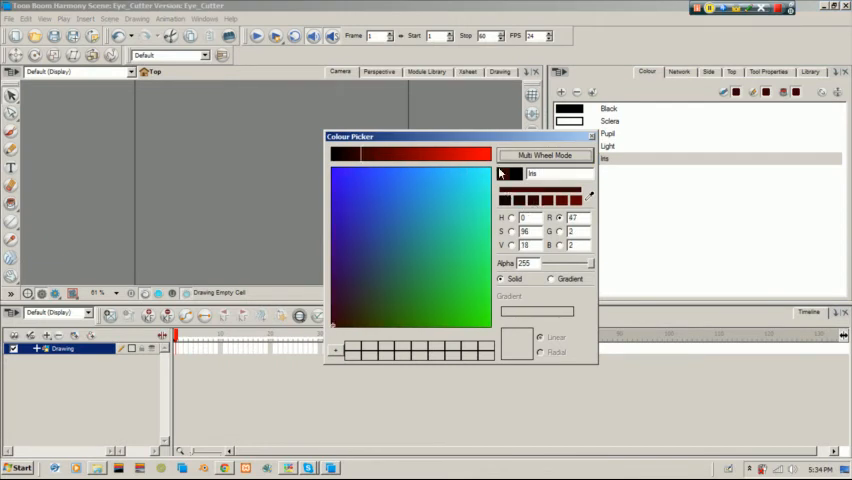
pyautogui.click(545, 155)
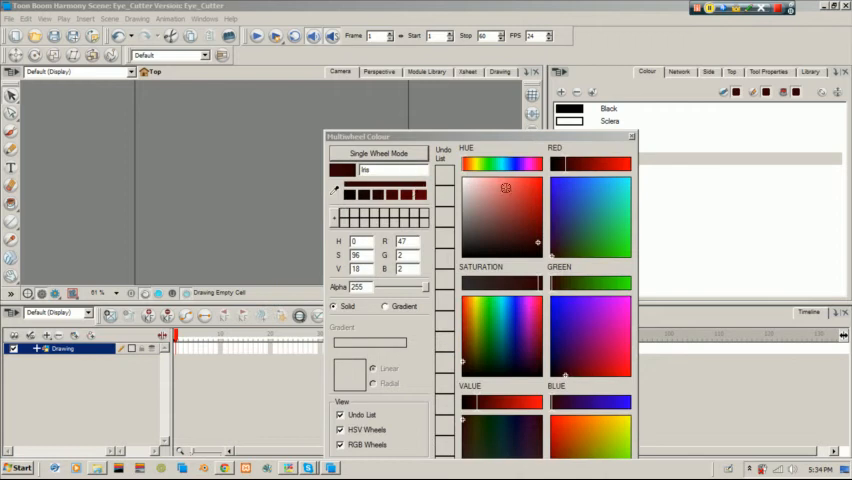
pyautogui.click(508, 238)
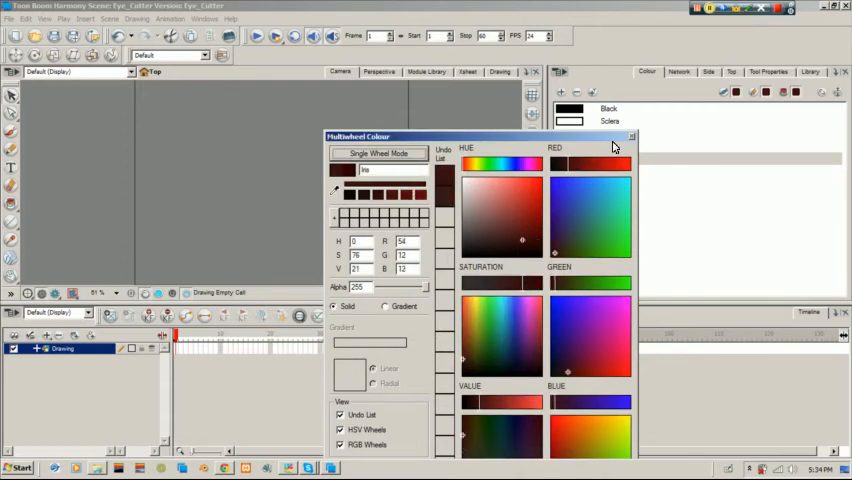
pyautogui.click(631, 137)
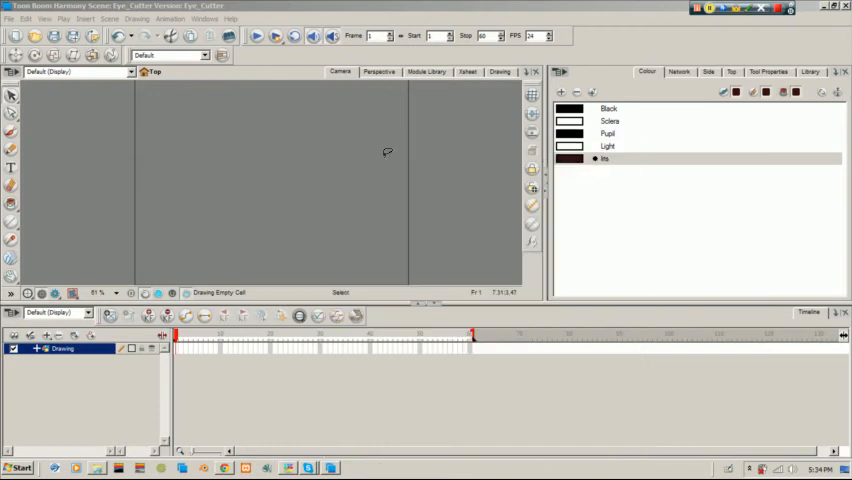
pyautogui.moveTo(171, 227)
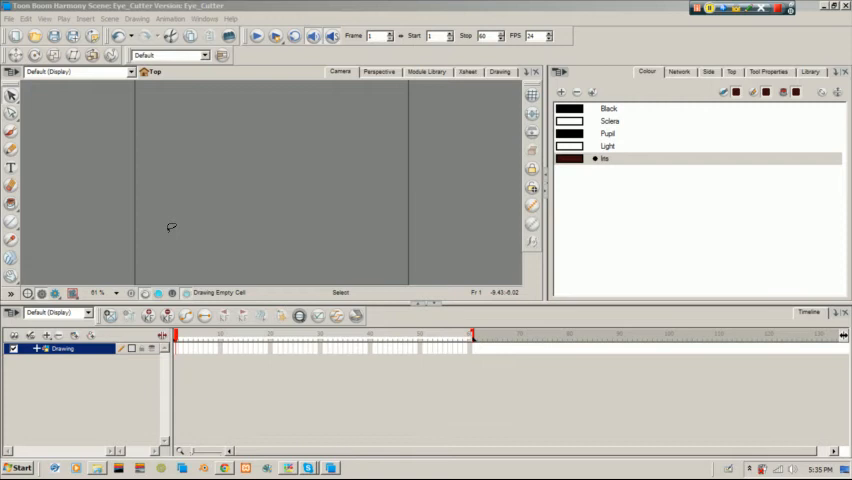
pyautogui.moveTo(304, 120)
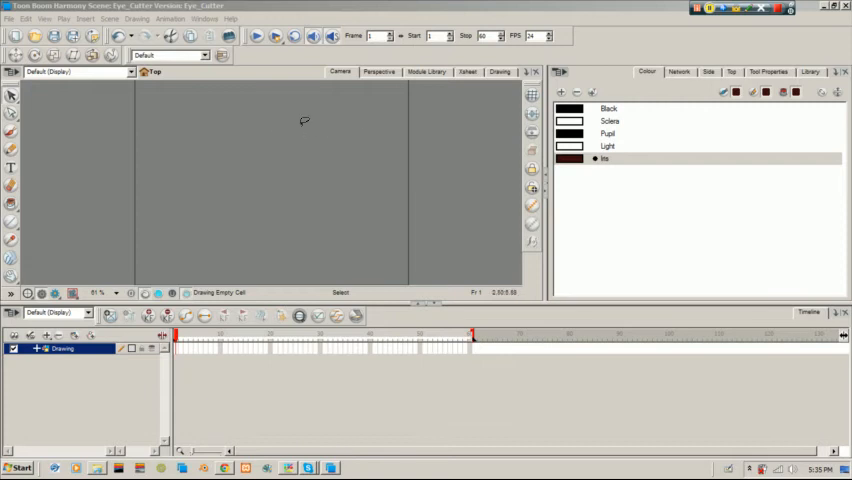
pyautogui.moveTo(356, 126)
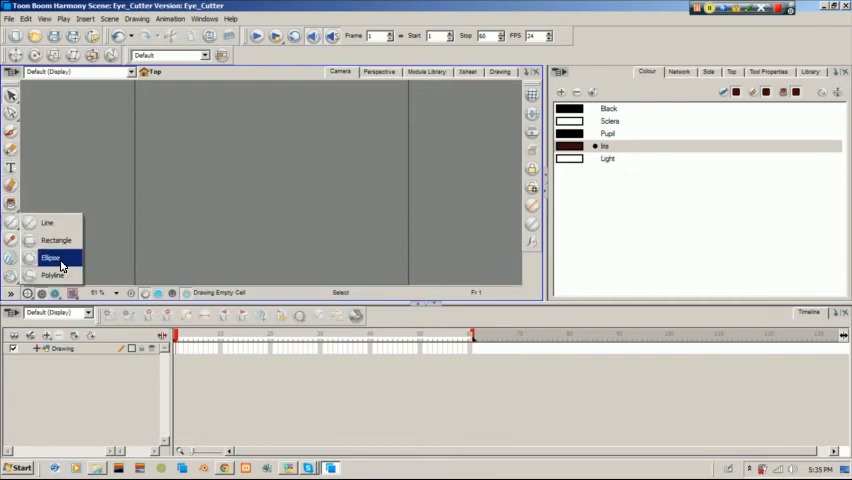
pyautogui.moveTo(4, 155)
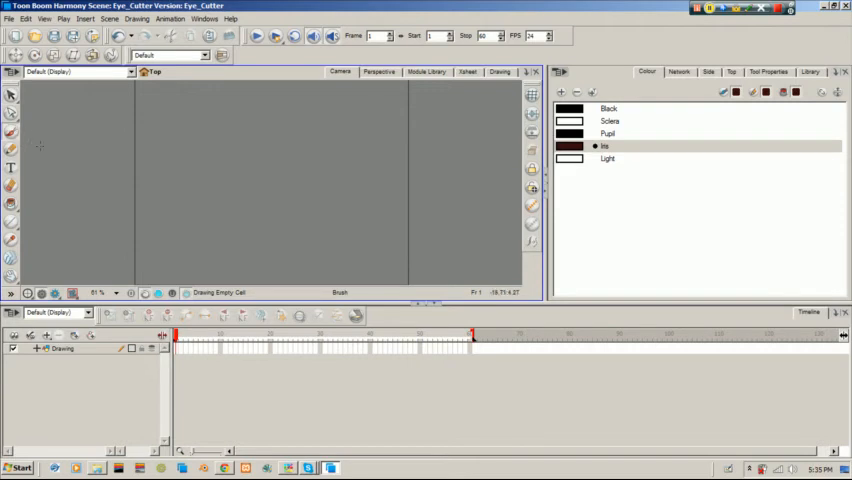
pyautogui.moveTo(228, 158)
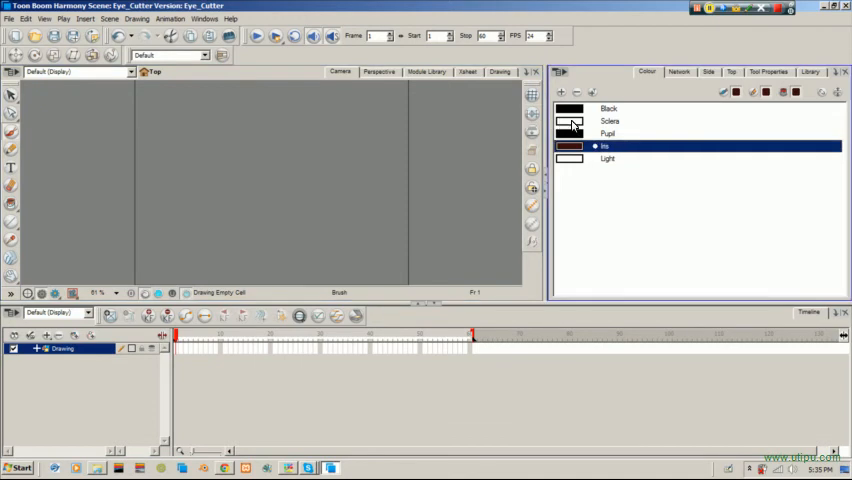
# Step: Brush a black circle, paint-fill it with white Sclera, and rename the layer sclera
pyautogui.click(607, 108)
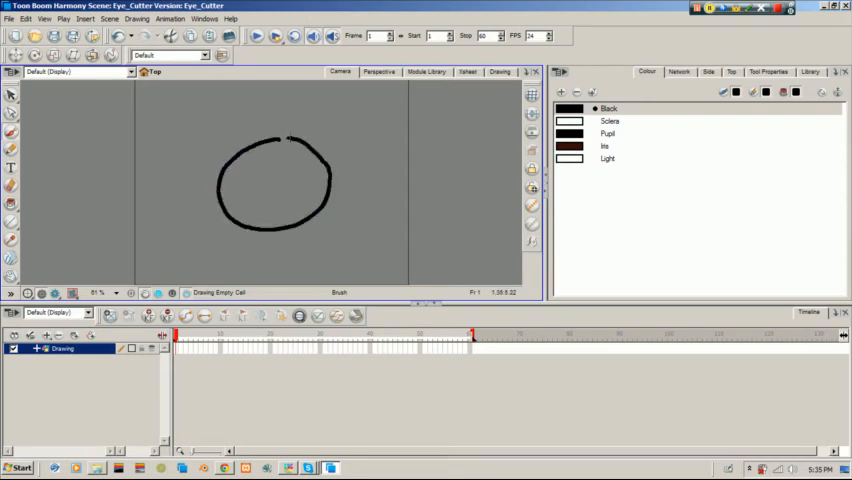
pyautogui.click(11, 93)
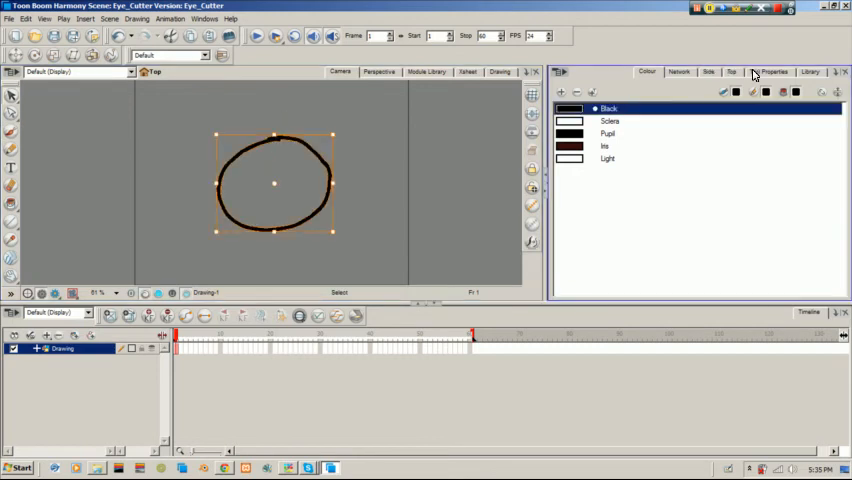
pyautogui.click(770, 71)
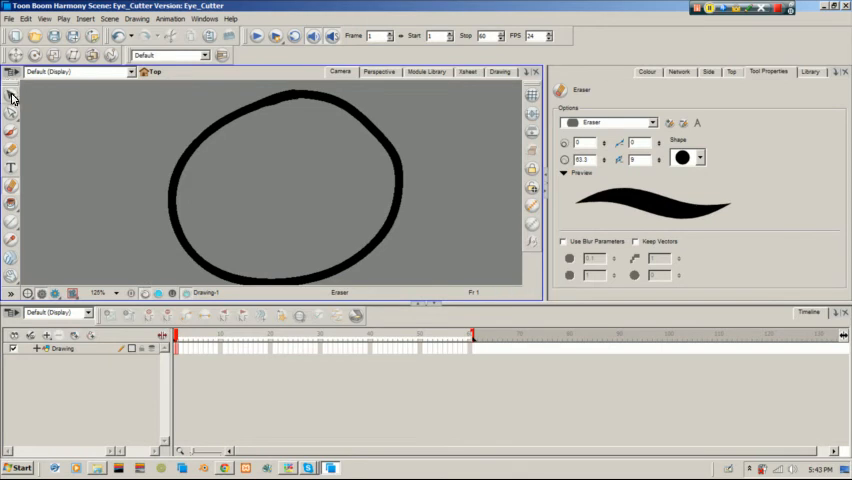
pyautogui.click(10, 204)
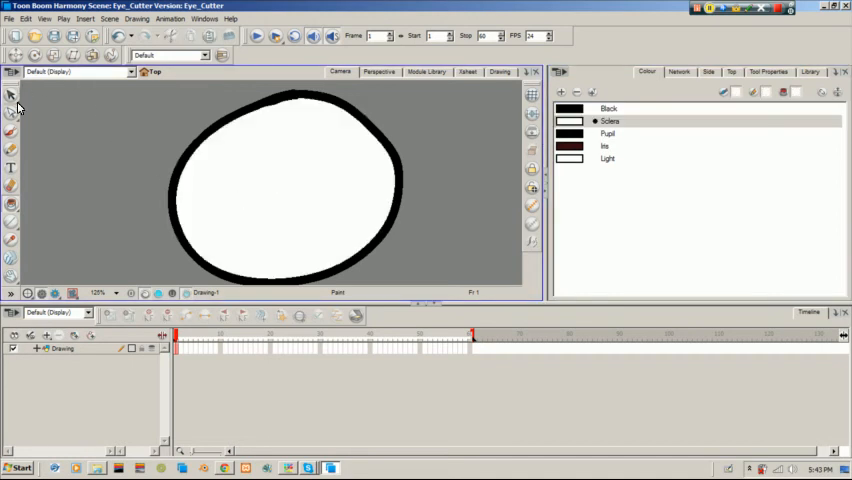
pyautogui.click(62, 348)
pyautogui.write('sclera')
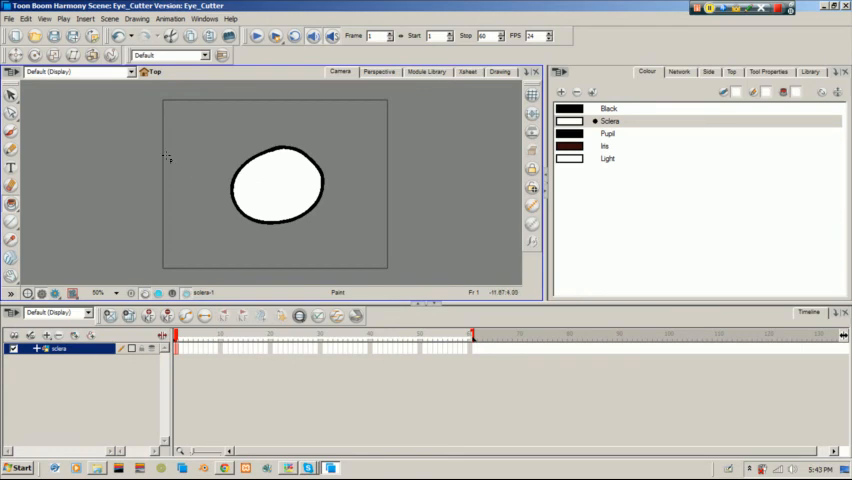
pyautogui.moveTo(78, 277)
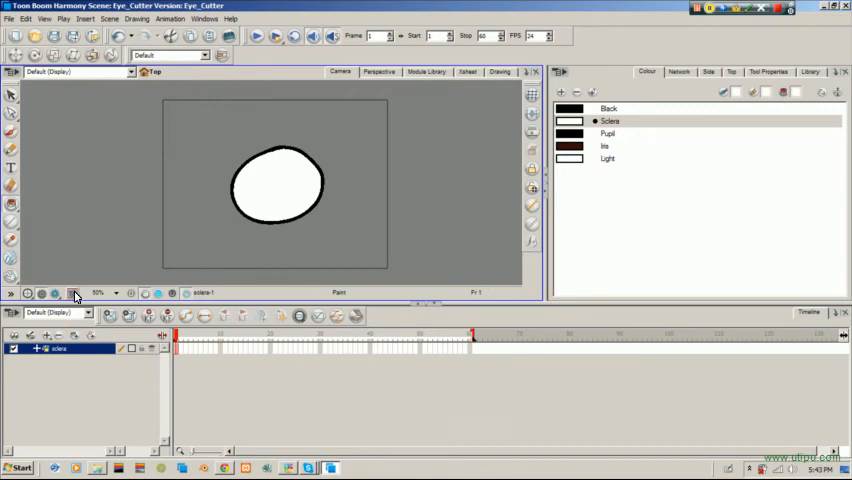
# Step: Turn on Safe Area in the Camera view's View Options and choose the Select tool
pyautogui.click(72, 293)
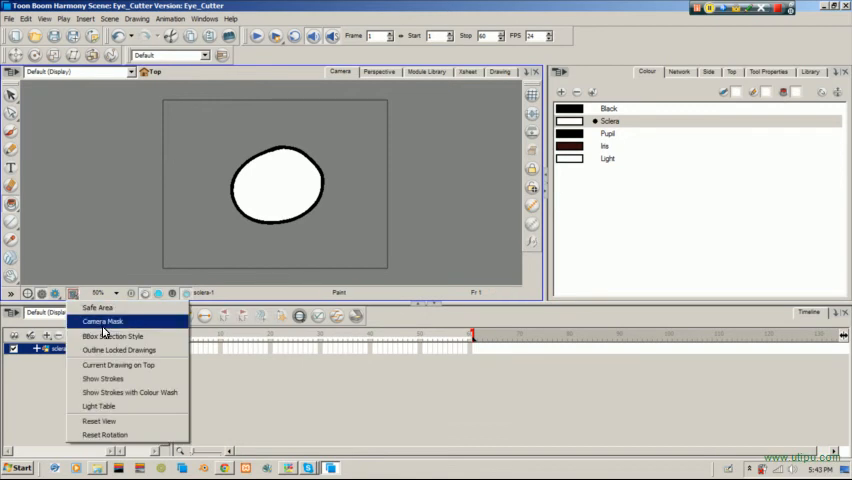
pyautogui.click(103, 321)
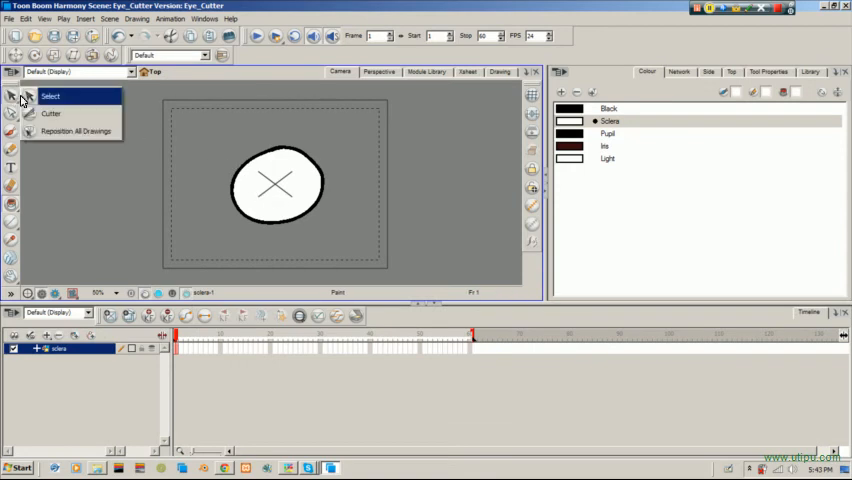
pyautogui.click(50, 96)
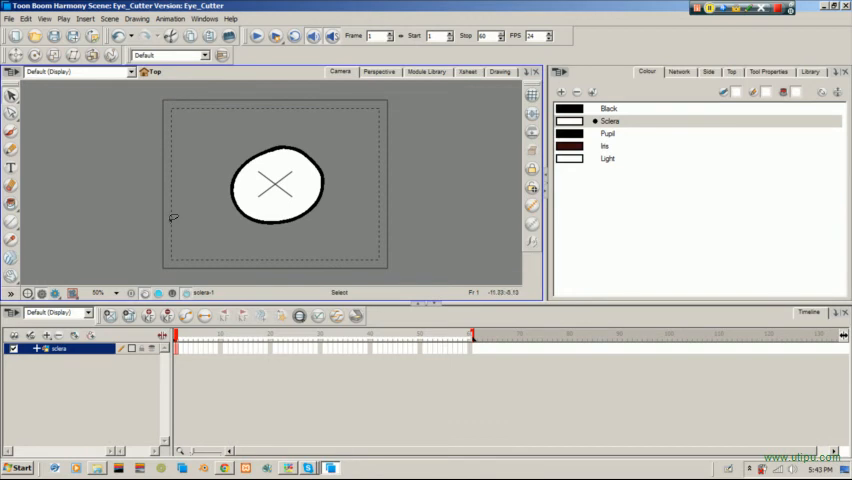
pyautogui.moveTo(378, 137)
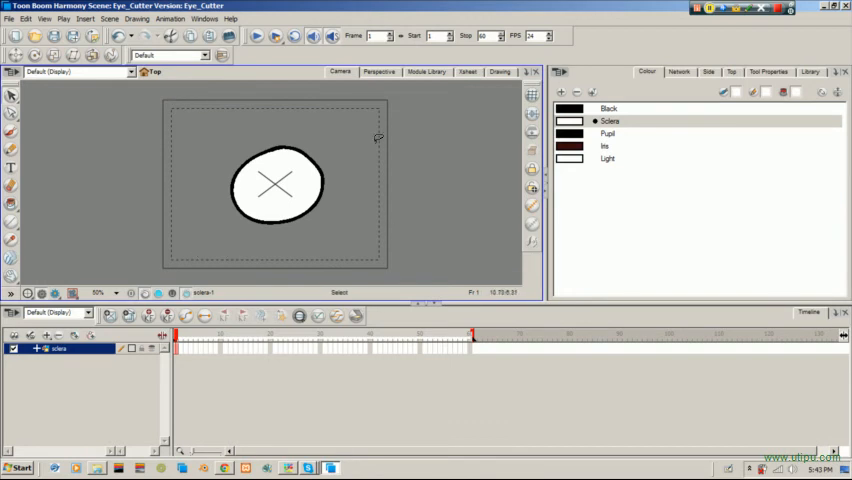
pyautogui.moveTo(173, 160)
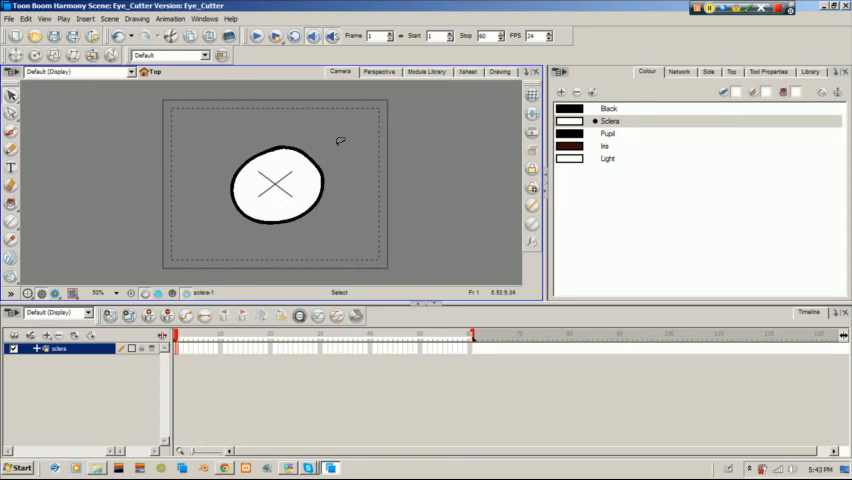
pyautogui.moveTo(199, 156)
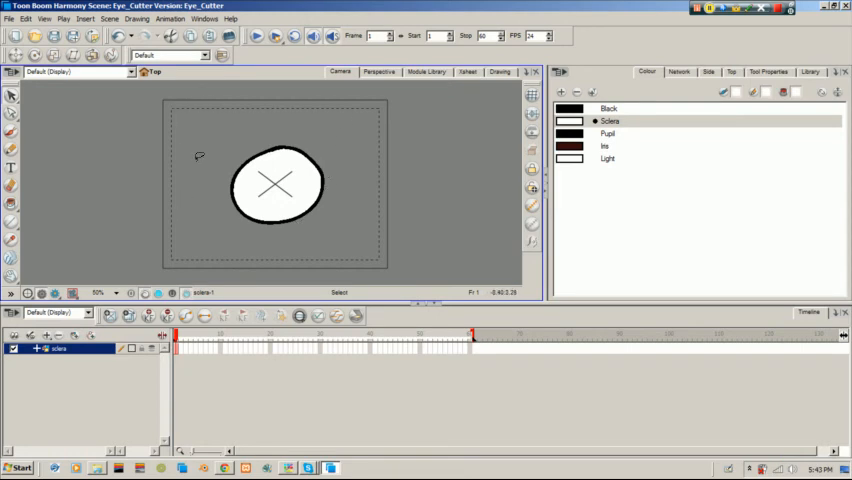
pyautogui.moveTo(377, 201)
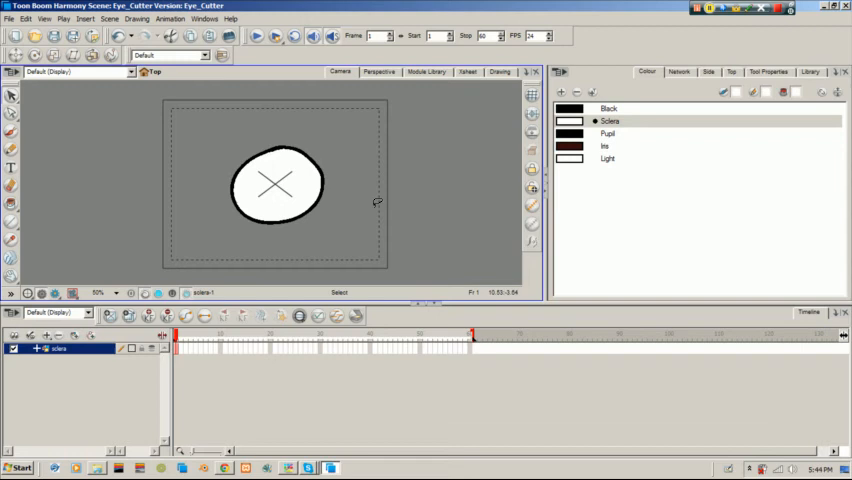
pyautogui.moveTo(185, 90)
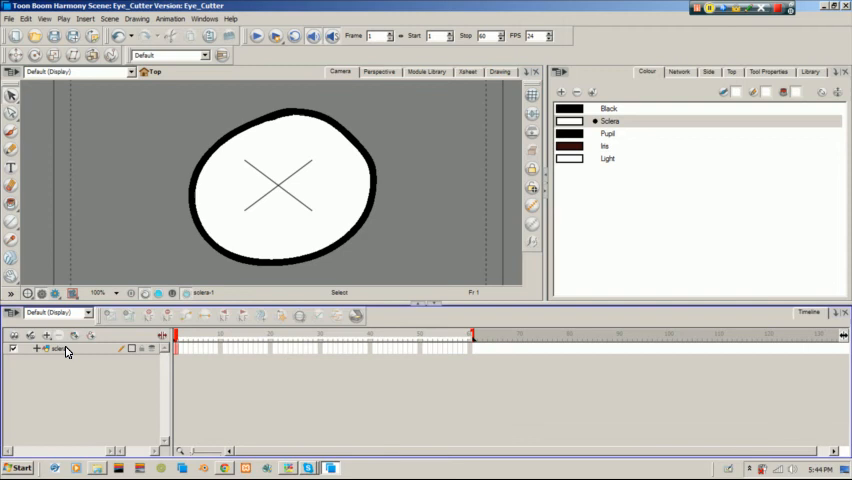
# Step: Paint a dark brown Iris disc with a black Pupil dot on a new iris layer
pyautogui.click(33, 335)
pyautogui.write('iris')
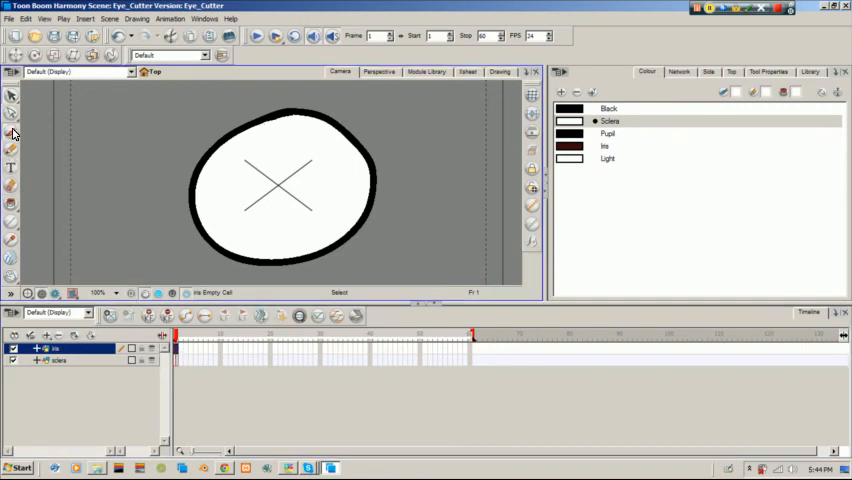
pyautogui.click(604, 146)
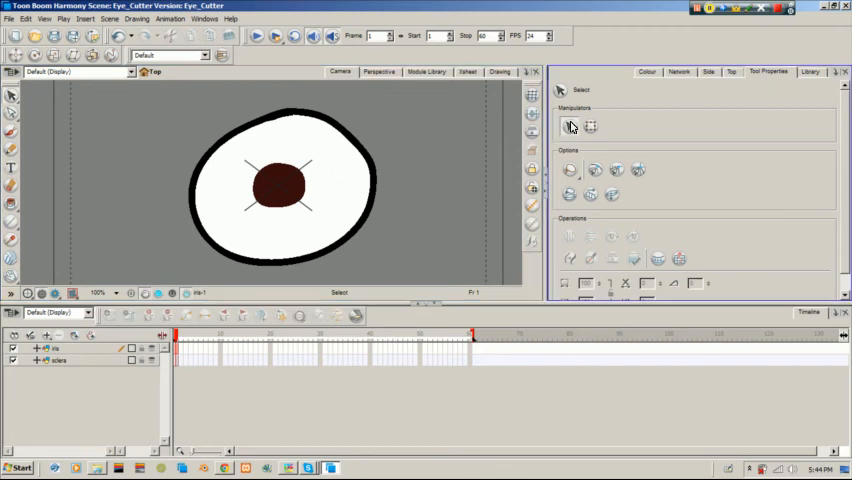
pyautogui.click(679, 71)
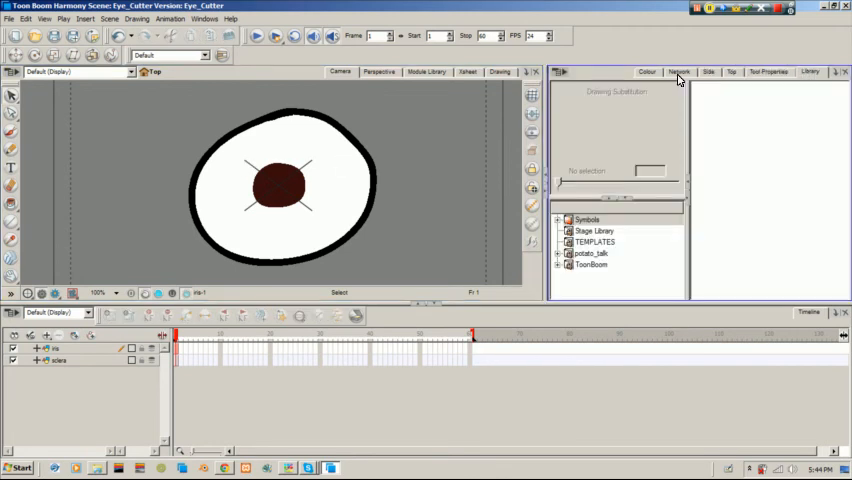
pyautogui.click(647, 71)
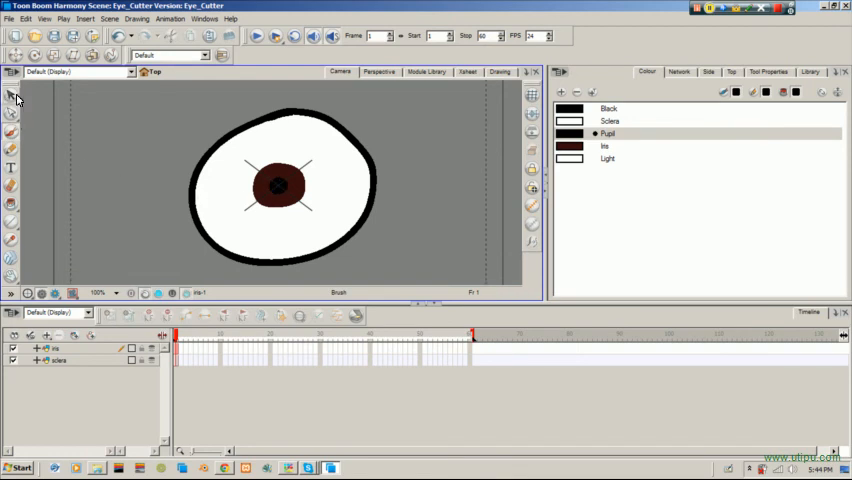
# Step: Change the Iris swatch to a Gradient and adjust its brown shades
pyautogui.click(11, 94)
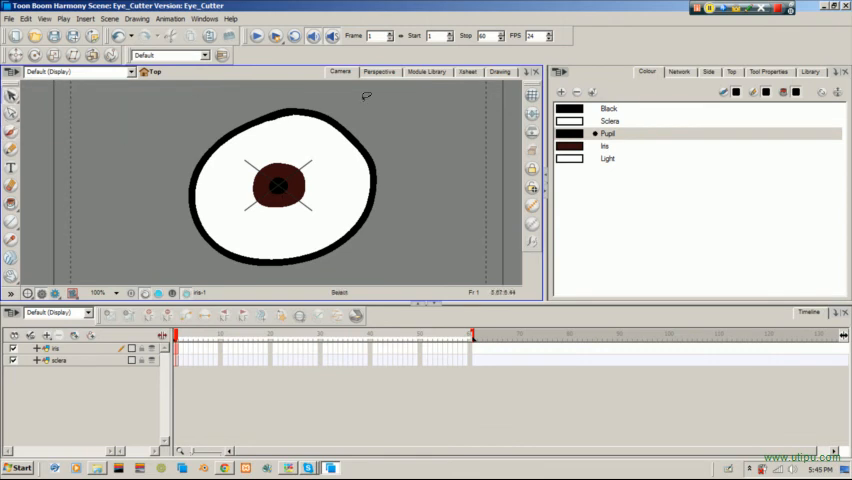
pyautogui.click(605, 133)
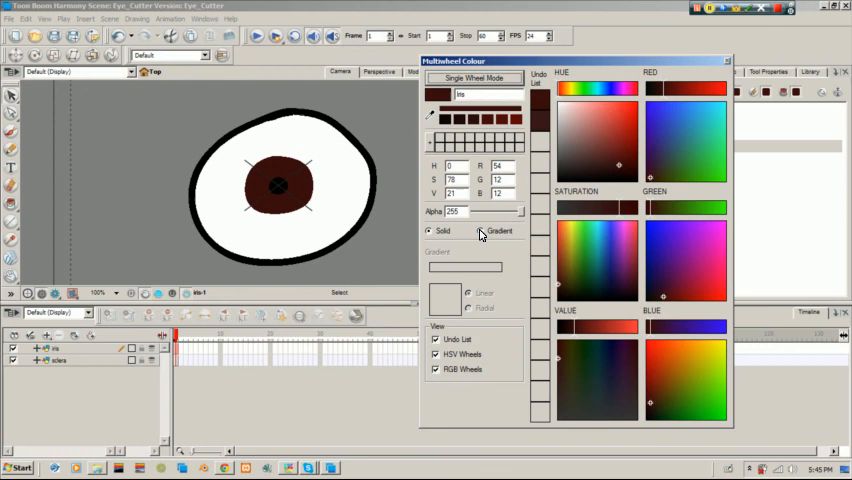
pyautogui.click(484, 231)
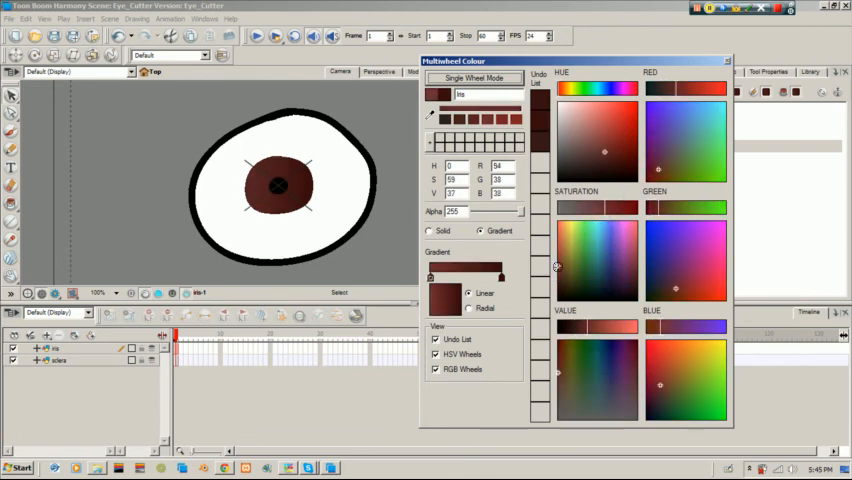
pyautogui.click(469, 308)
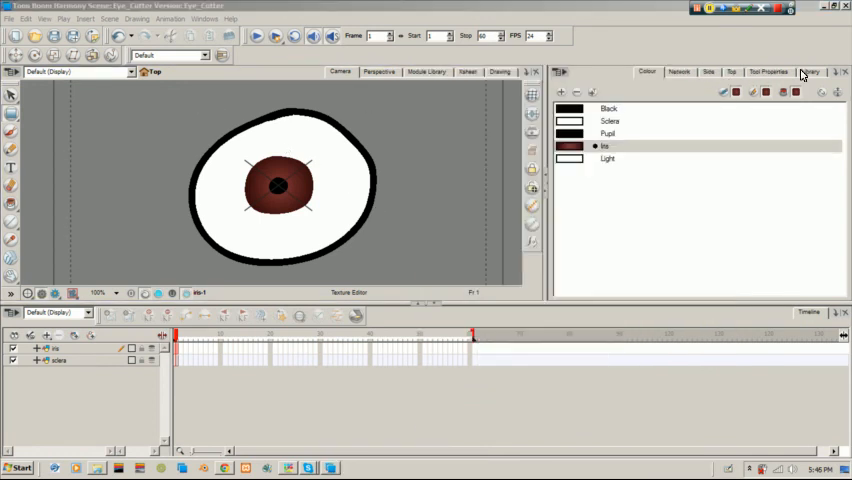
# Step: Place the iris node beside sclera; uncheck Animate Using Animation Tools on both layers
pyautogui.click(678, 71)
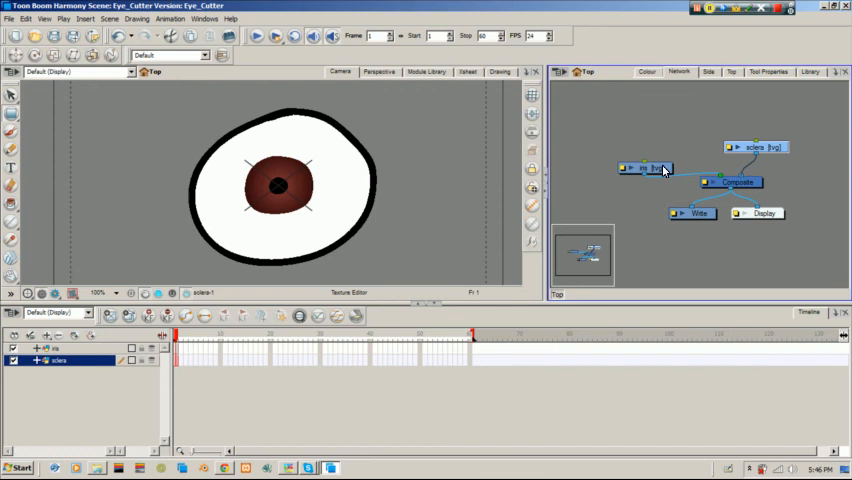
pyautogui.moveTo(648, 167); pyautogui.dragTo(668, 146)
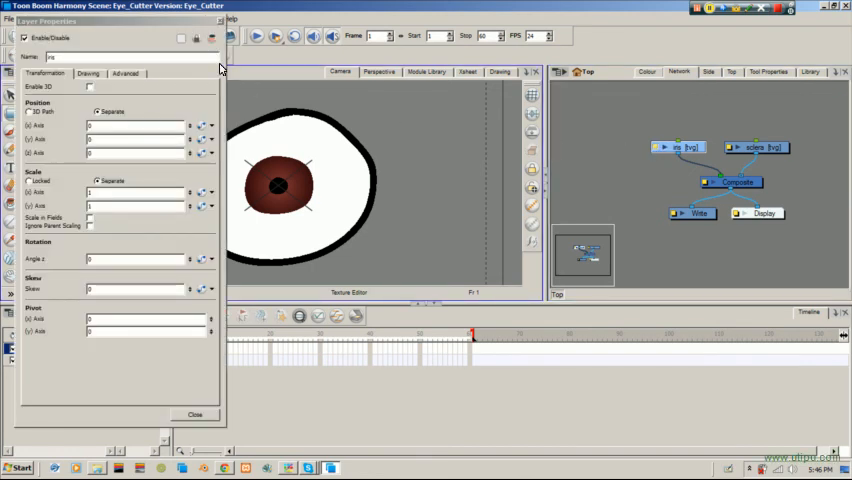
pyautogui.click(126, 73)
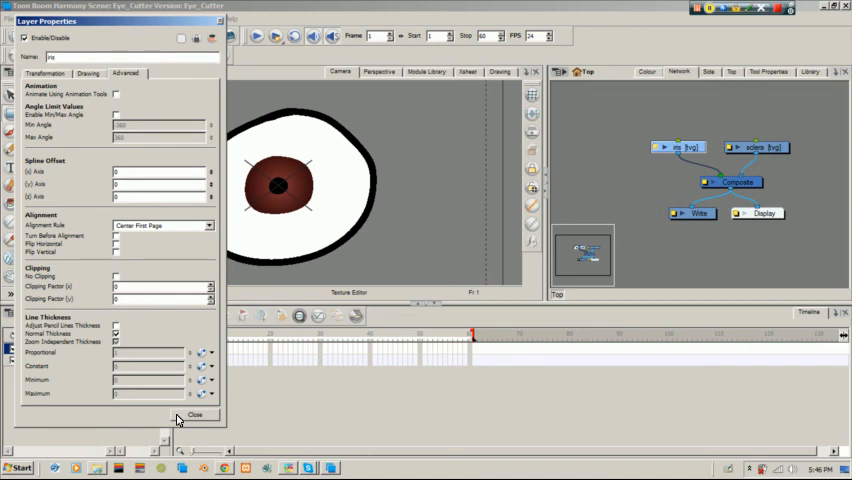
pyautogui.click(196, 415)
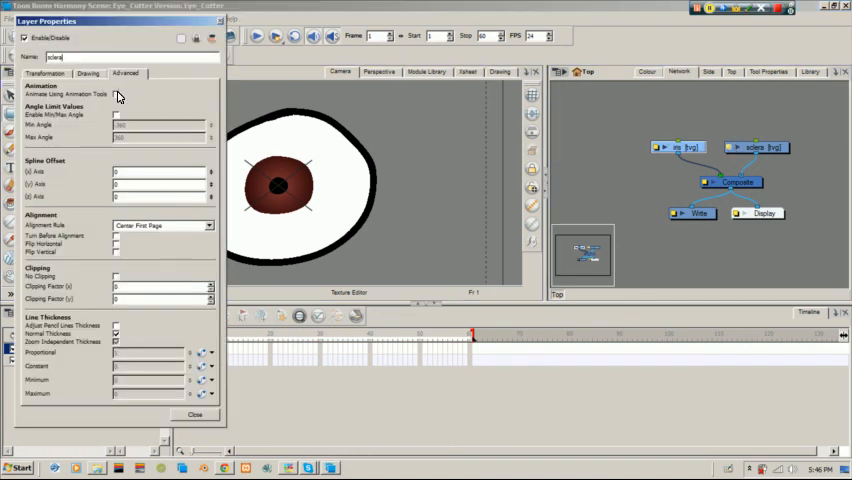
pyautogui.click(195, 414)
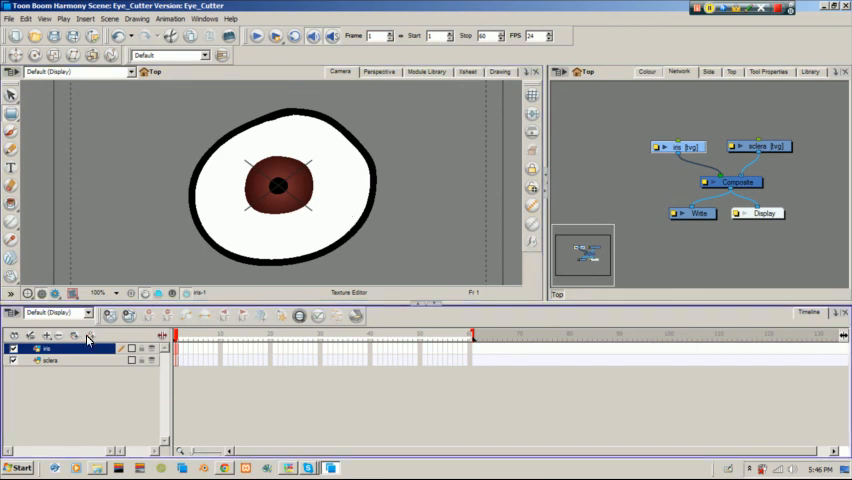
pyautogui.moveTo(90, 336)
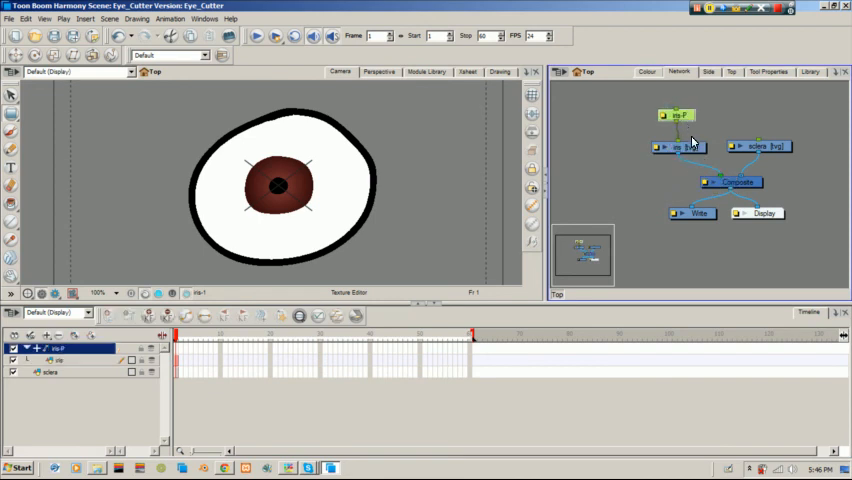
# Step: Add iris-P and sclera-P pegs in the Timeline and select the sclera peg to test it
pyautogui.click(48, 371)
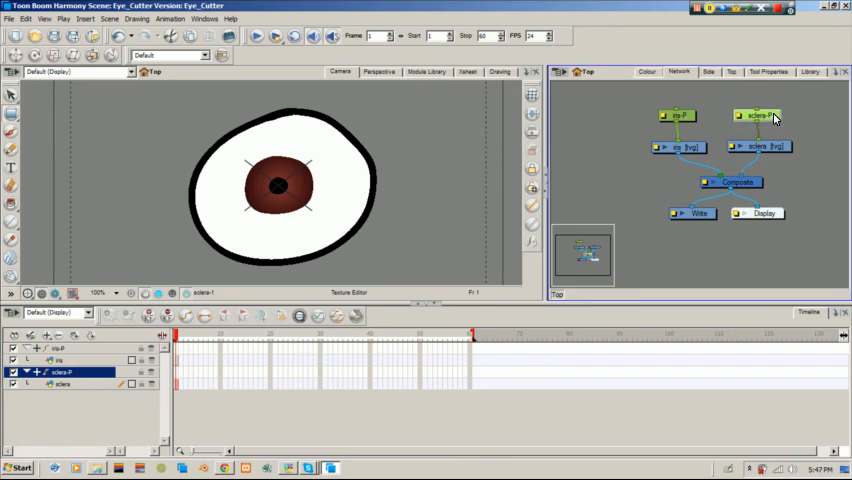
pyautogui.click(674, 114)
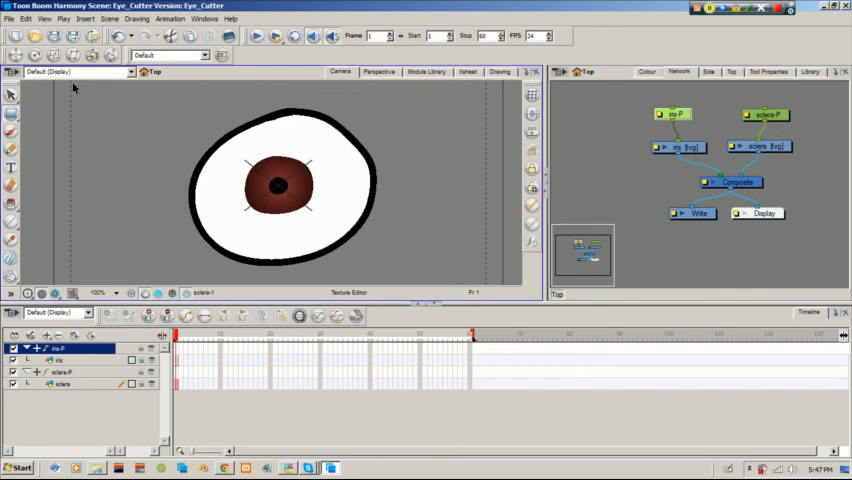
pyautogui.click(17, 57)
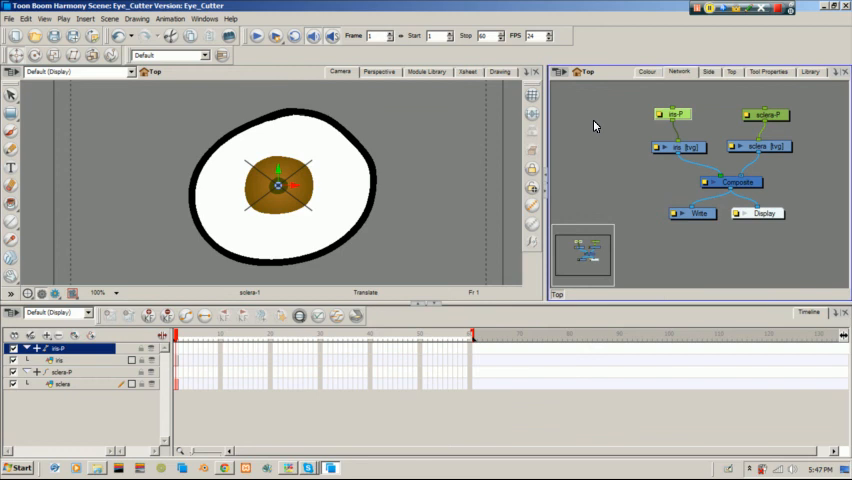
pyautogui.moveTo(555, 148)
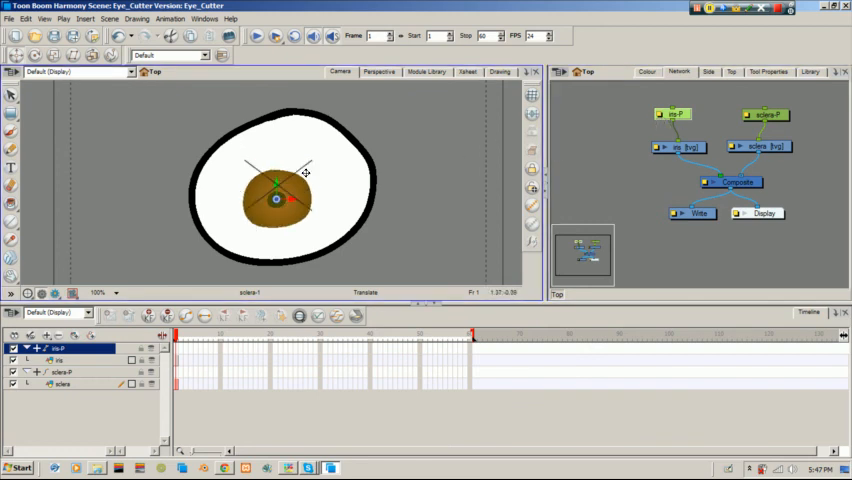
pyautogui.click(764, 114)
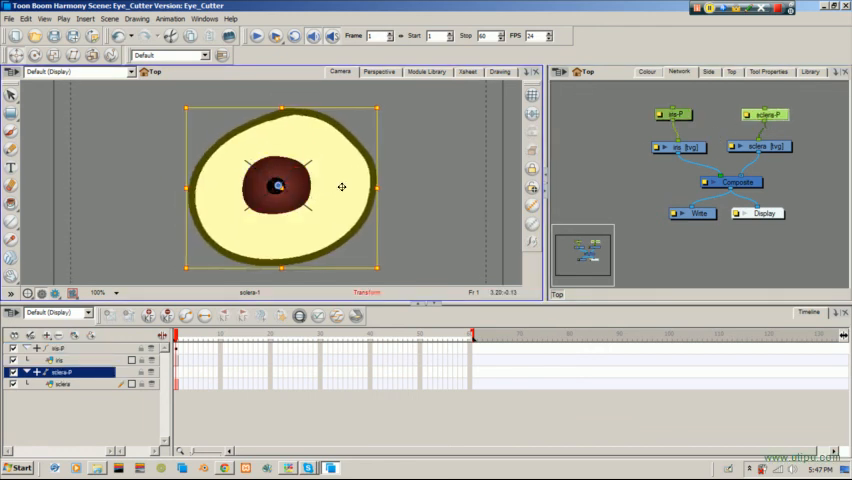
# Step: Connect sclera-P's output to iris-P's input, then drag the iris back to the eye's centre
pyautogui.click(674, 114)
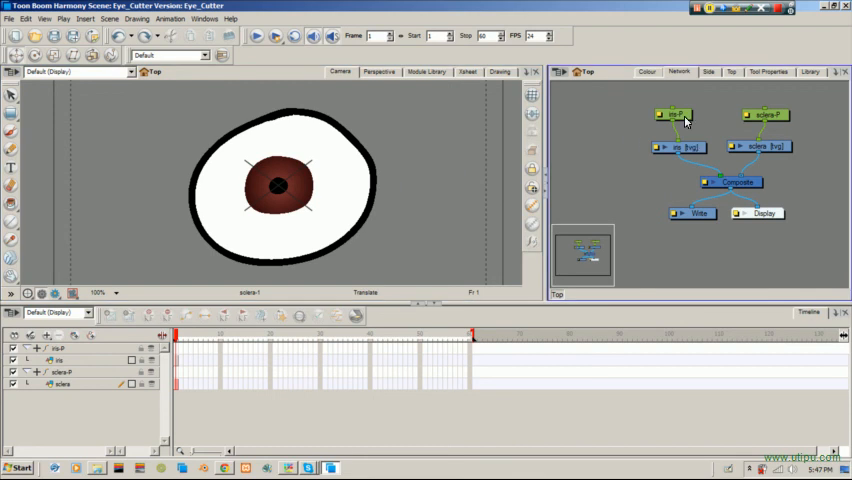
pyautogui.click(677, 113)
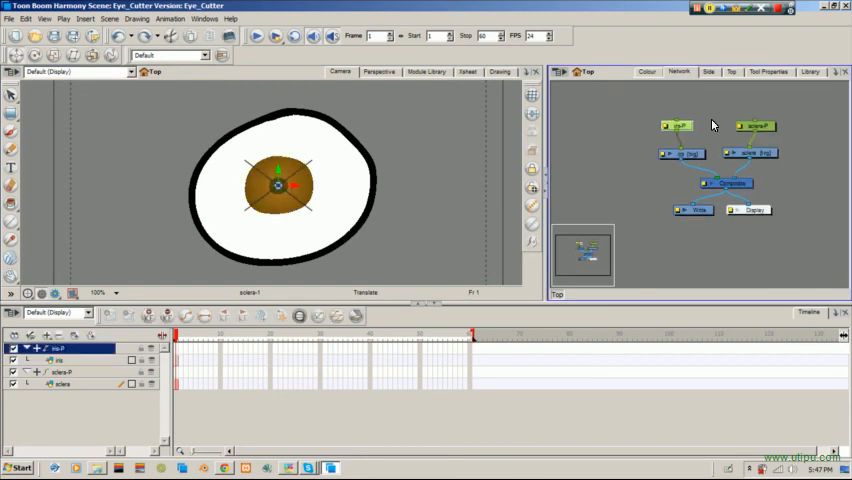
pyautogui.click(755, 124)
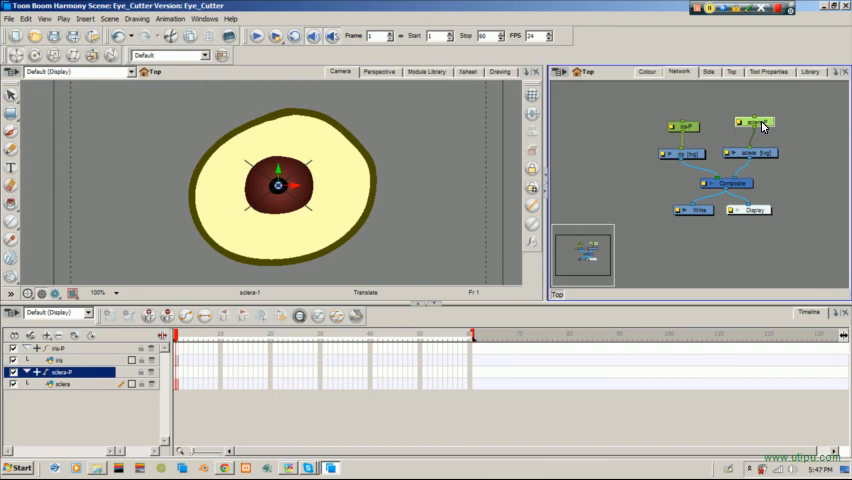
pyautogui.moveTo(755, 122); pyautogui.dragTo(760, 104)
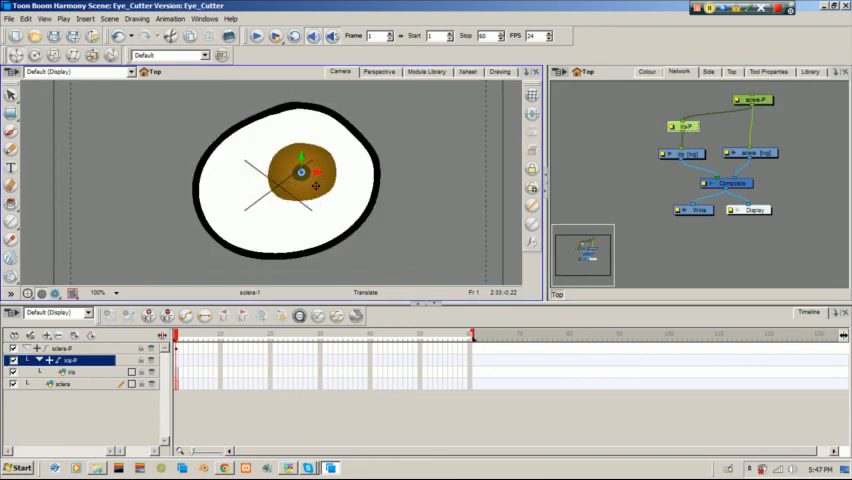
pyautogui.moveTo(305, 170); pyautogui.dragTo(290, 188)
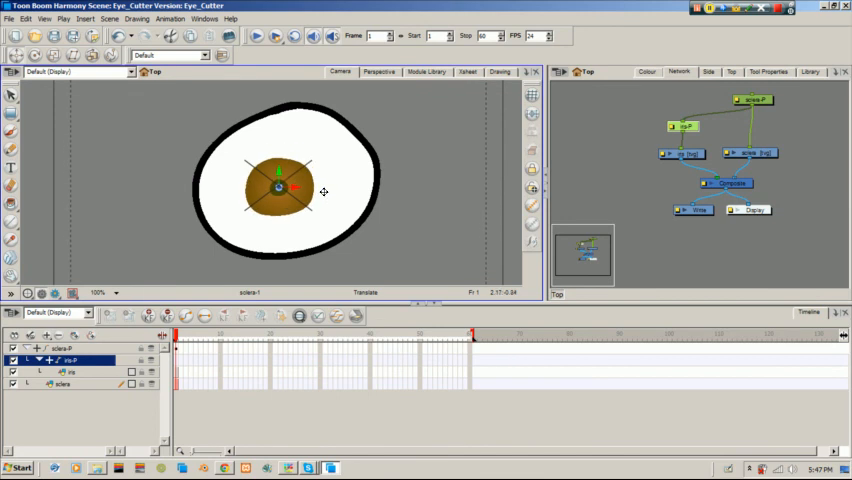